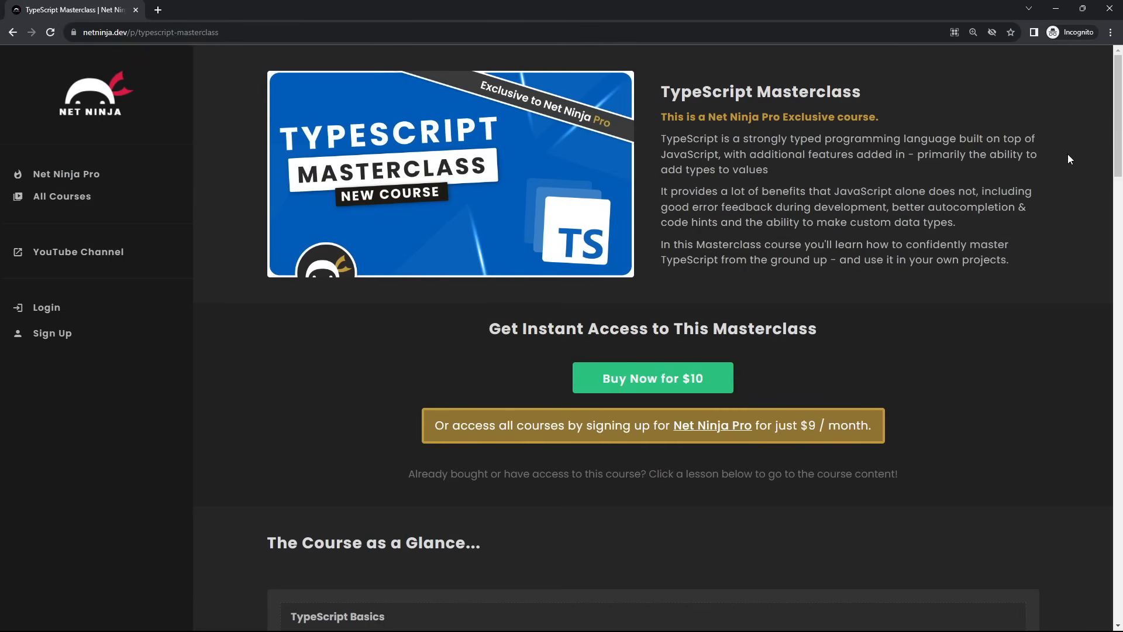
# Step: Scroll through The Course at a Glance list until lesson 24 of the CSV Writer Project is visible
pyautogui.scroll(-3)
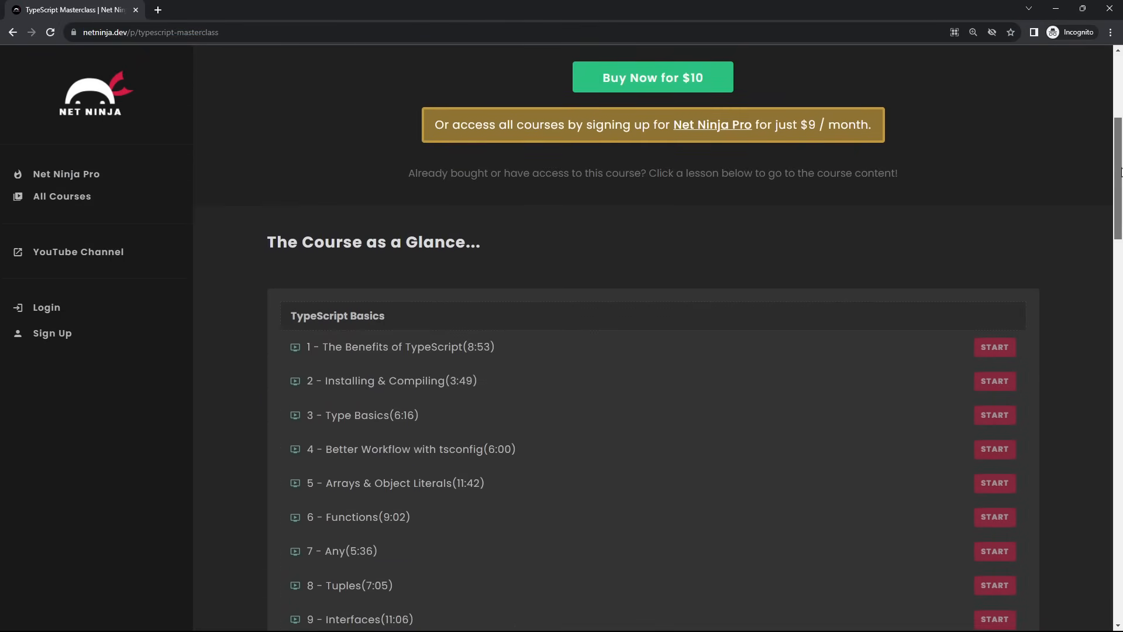
pyautogui.scroll(-3)
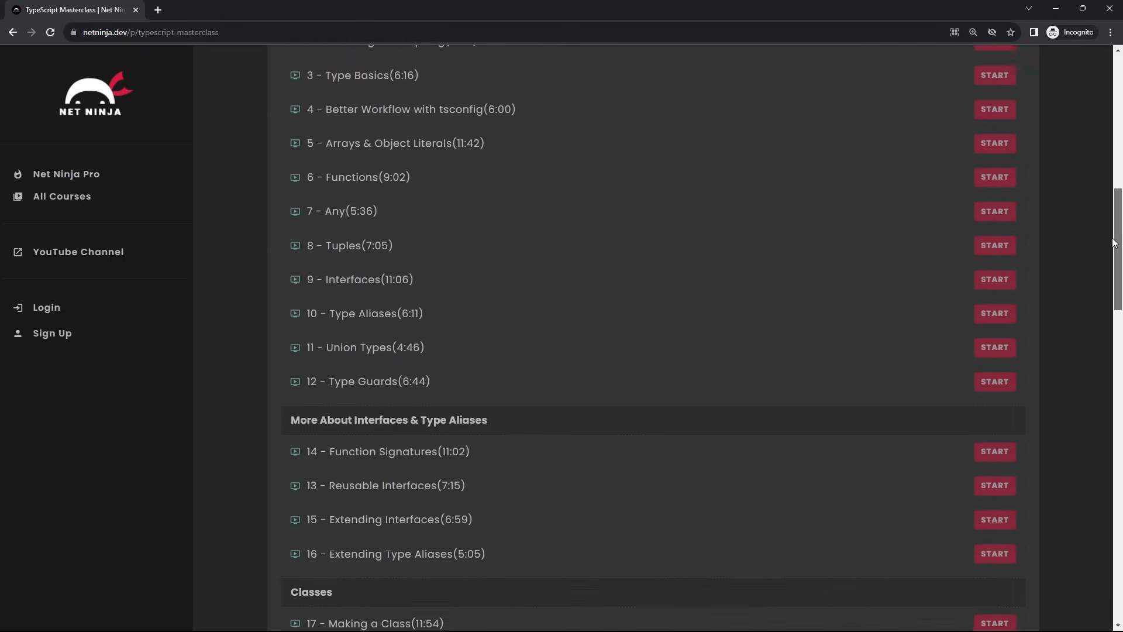
pyautogui.scroll(-3)
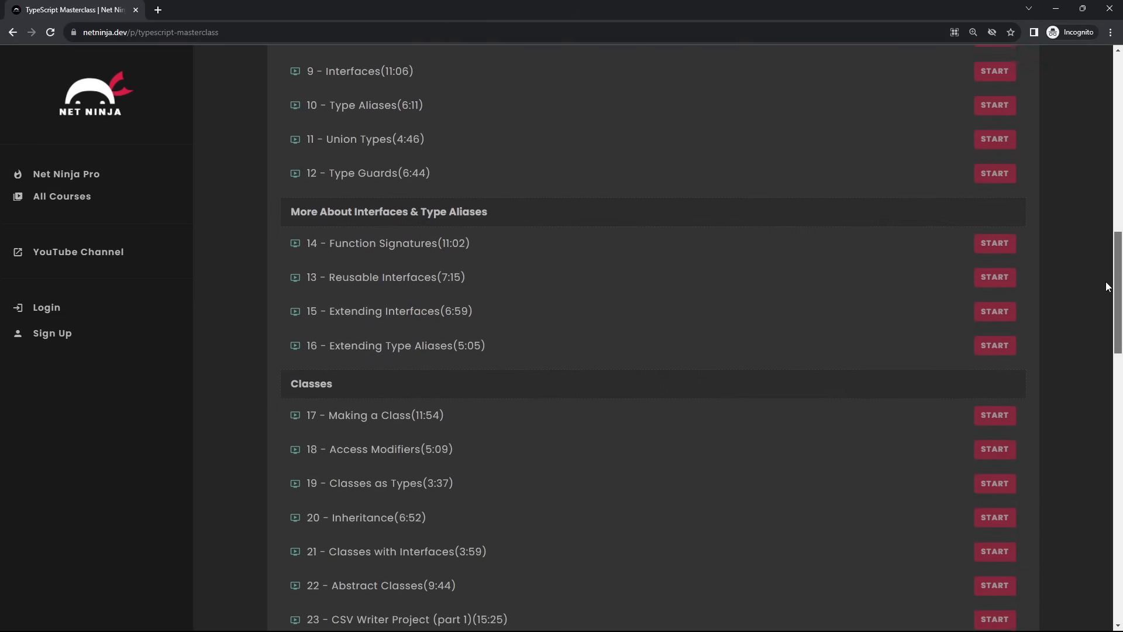
pyautogui.scroll(-3)
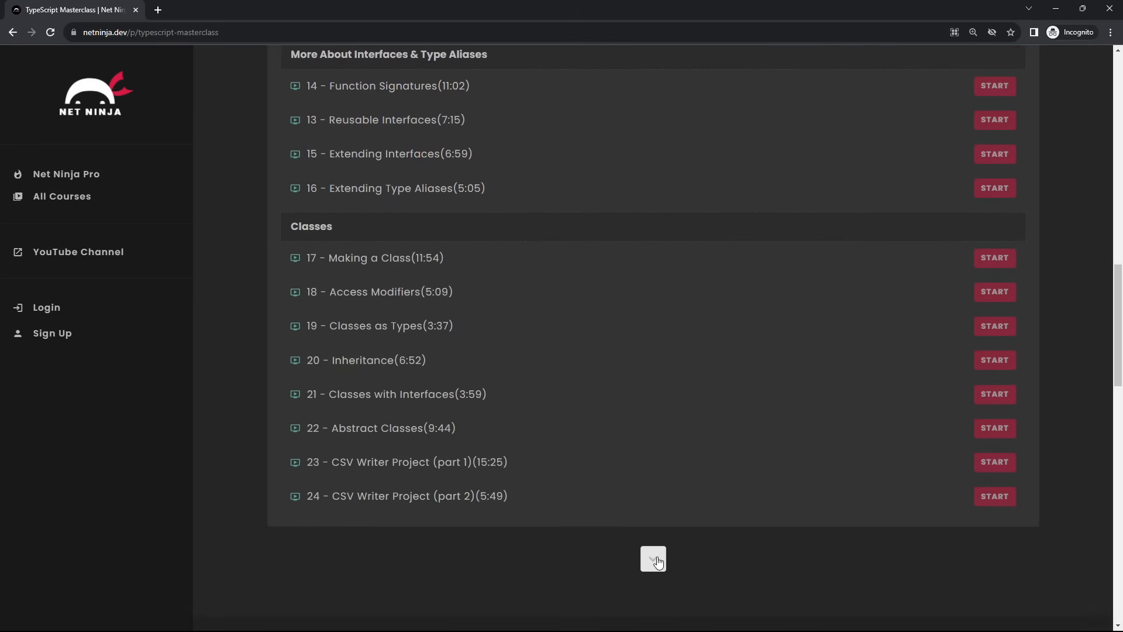
pyautogui.scroll(-3)
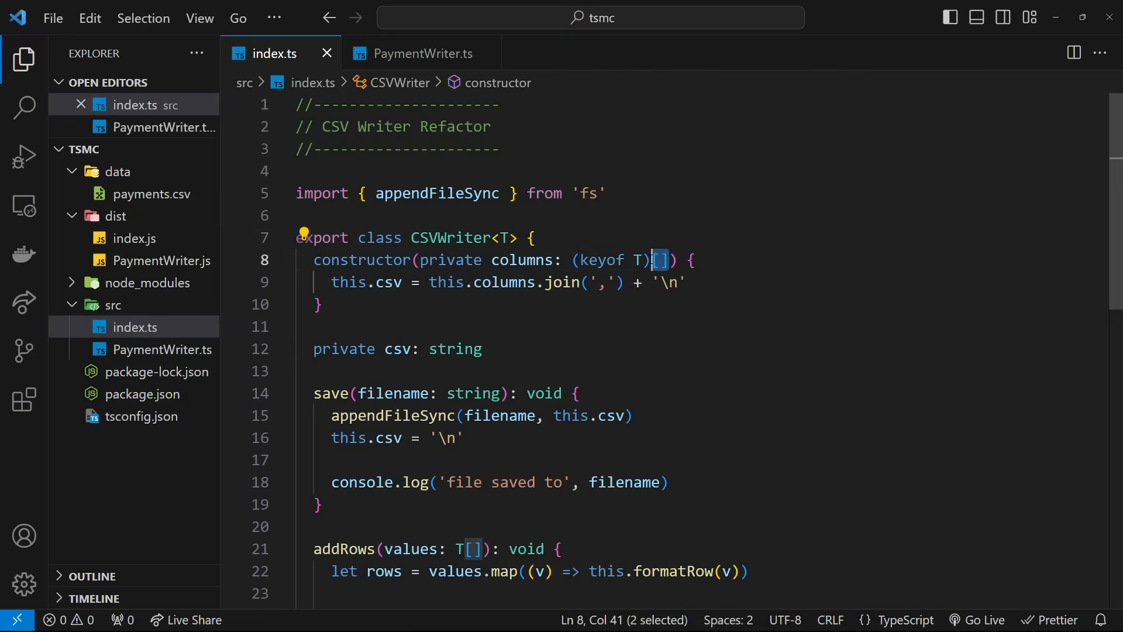
# Step: Switch to VS Code showing the CSVWriter class in src/index.ts of the tsmc project
pyautogui.click(421, 53)
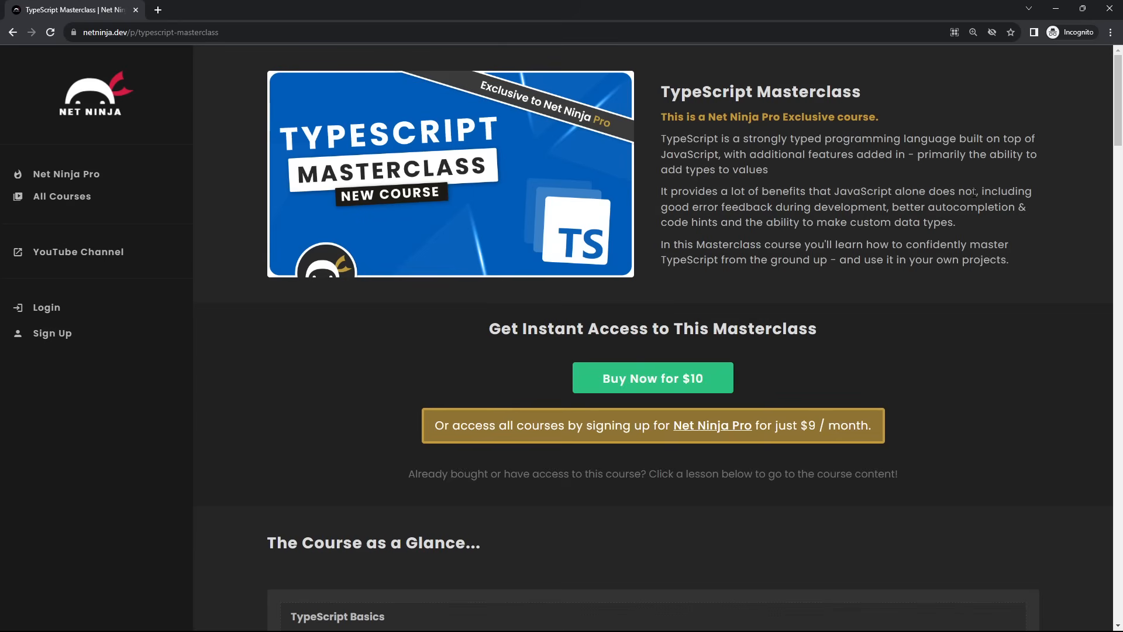
pyautogui.moveTo(677, 343)
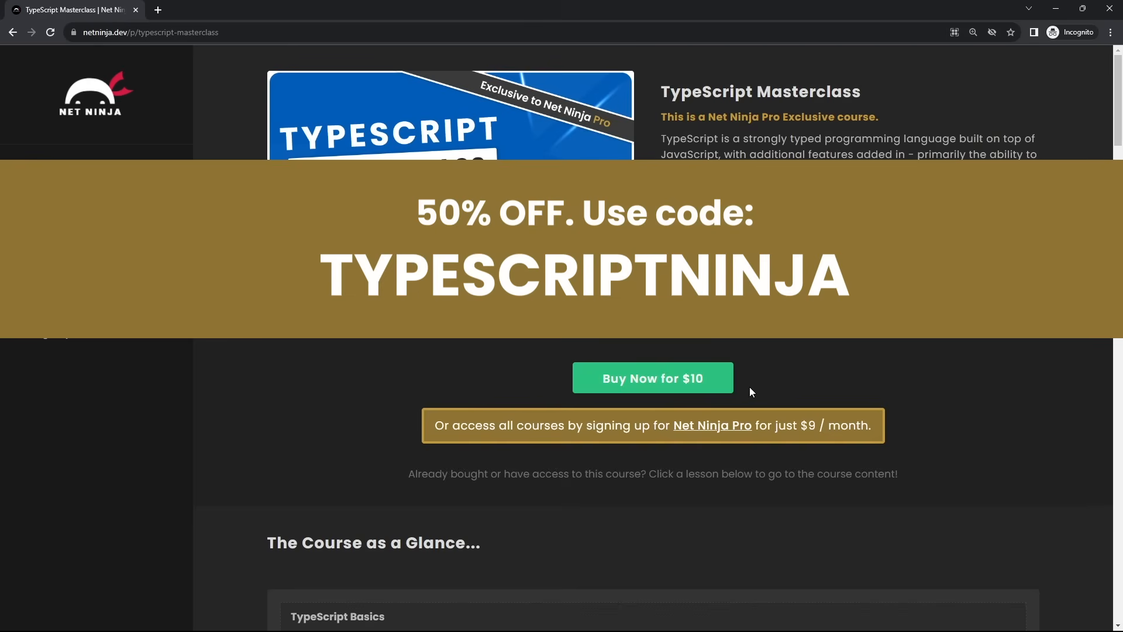
# Step: Switch back to the browser with the TypeScript Masterclass page at its top overview
pyautogui.click(711, 425)
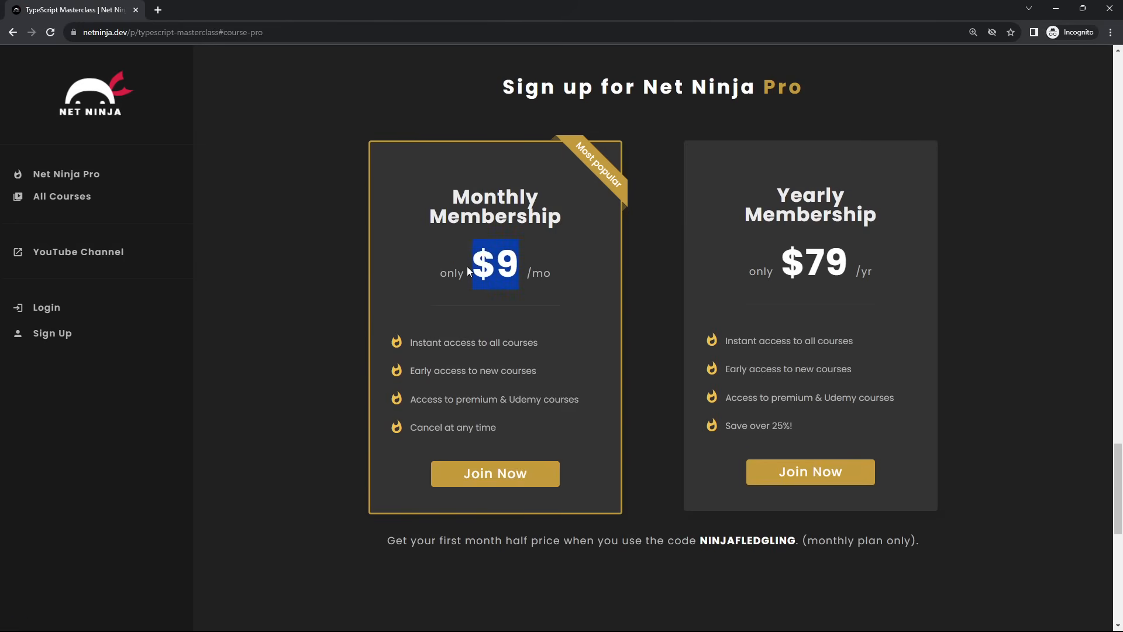
pyautogui.moveTo(598, 402)
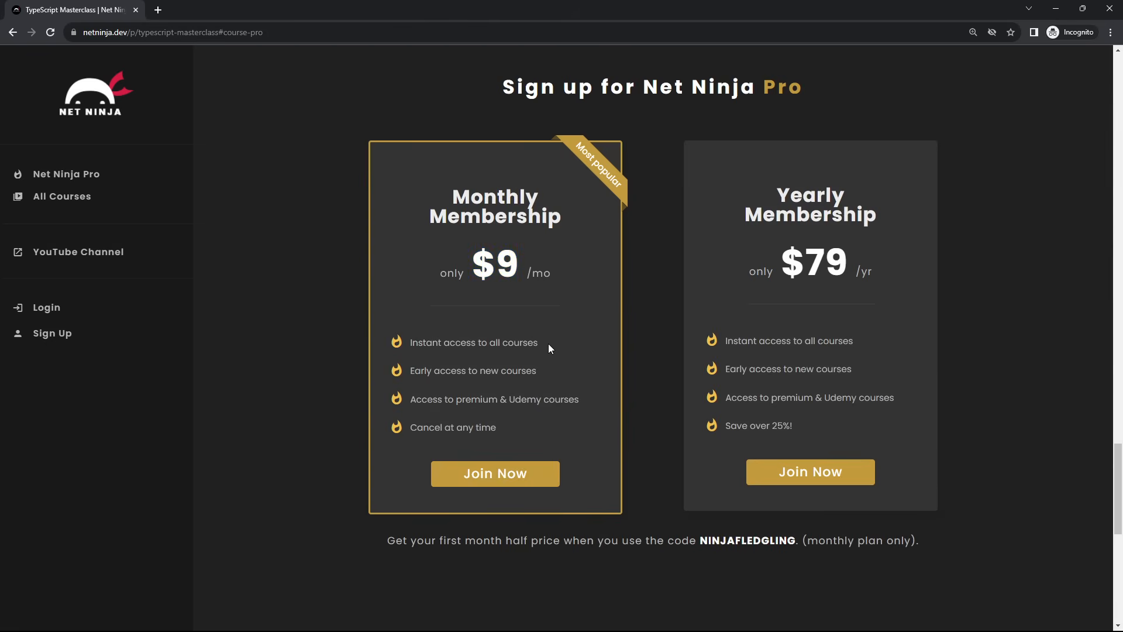
# Step: Jump to the #course-pro pricing section comparing the $9 monthly and $79 yearly memberships
pyautogui.doubleClick(542, 399)
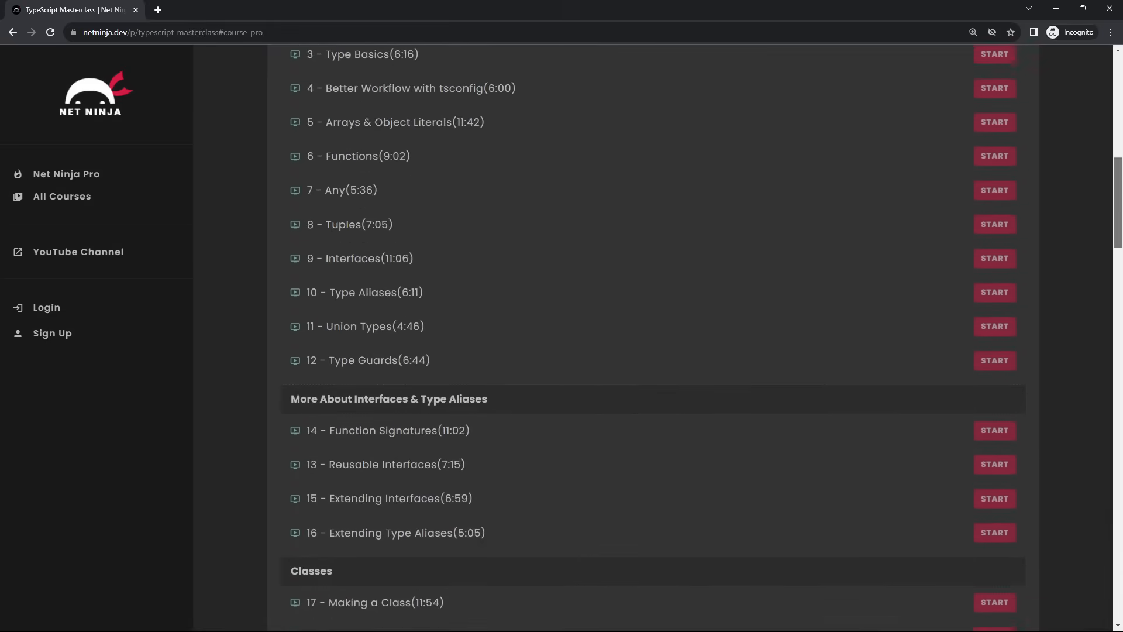
# Step: Scroll back to the top of the course page and select its URL in the address bar
pyautogui.scroll(3)
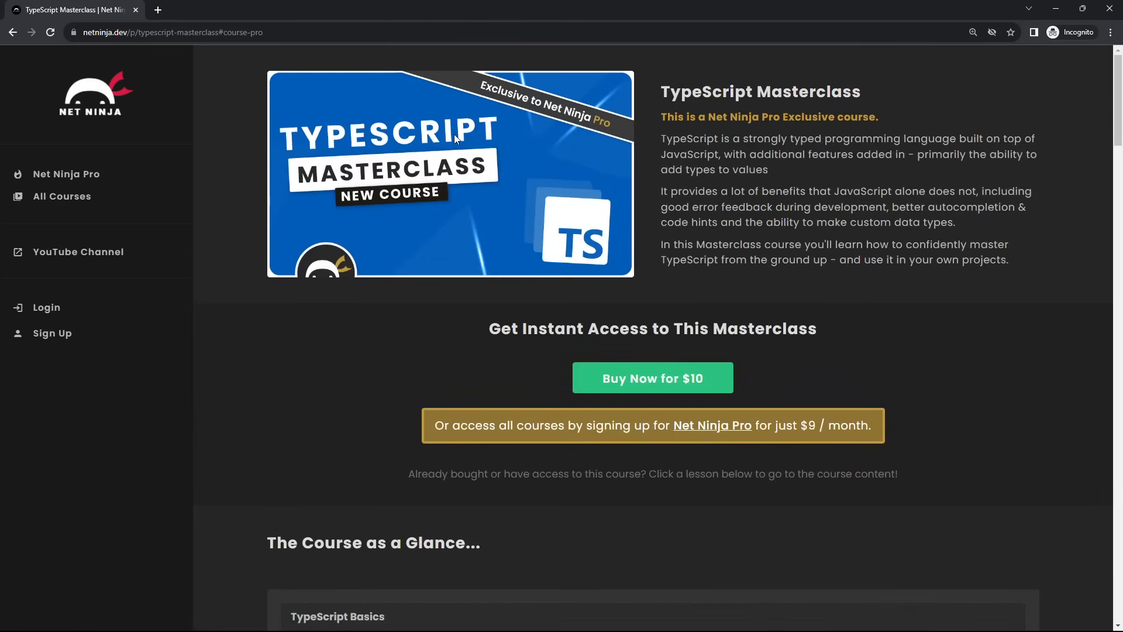
pyautogui.click(172, 33)
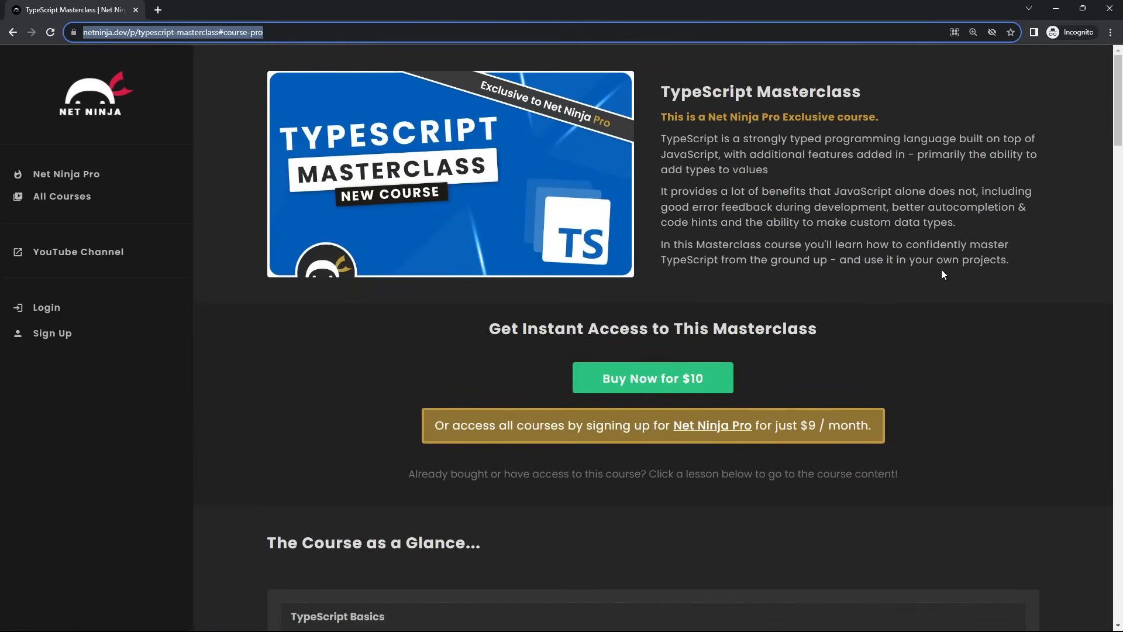